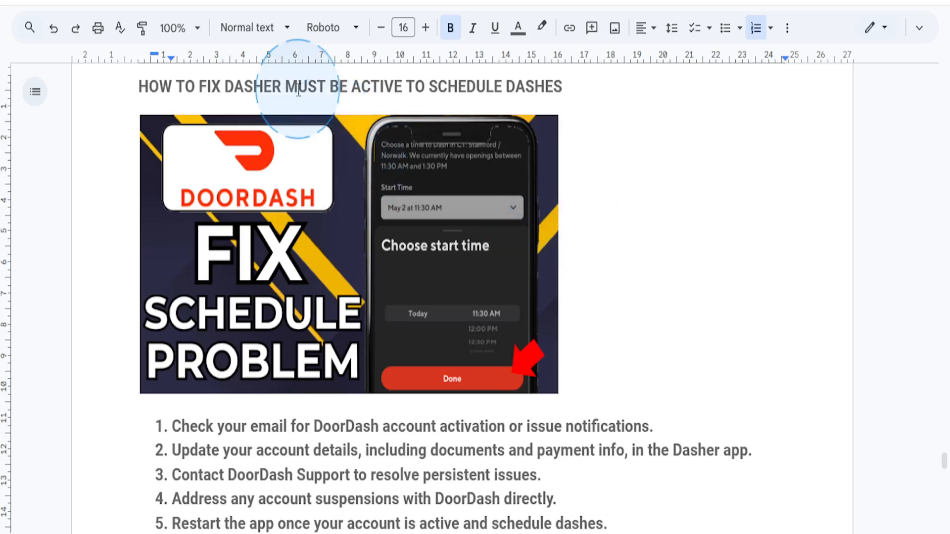
# - Place the cursor in the DoorDash schedule-fix heading
pyautogui.click(279, 86)
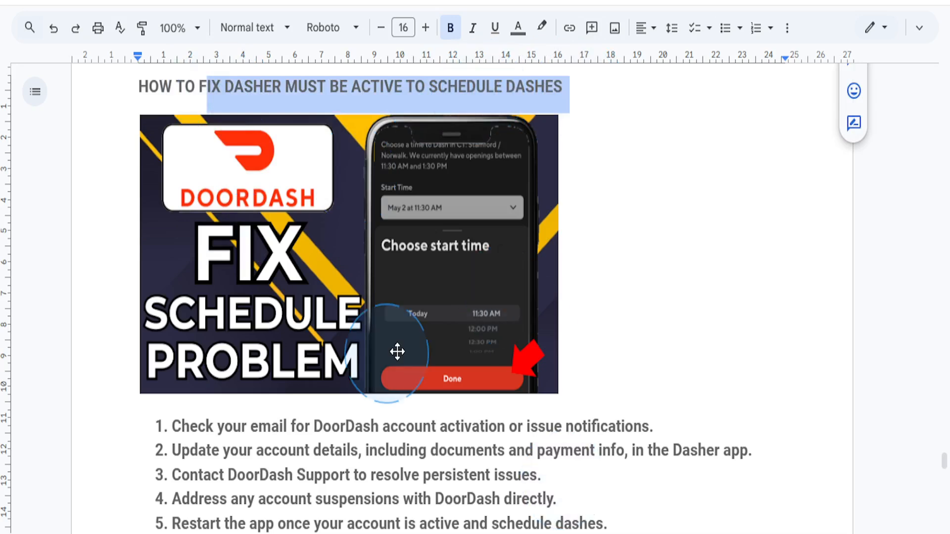
pyautogui.moveTo(426, 336)
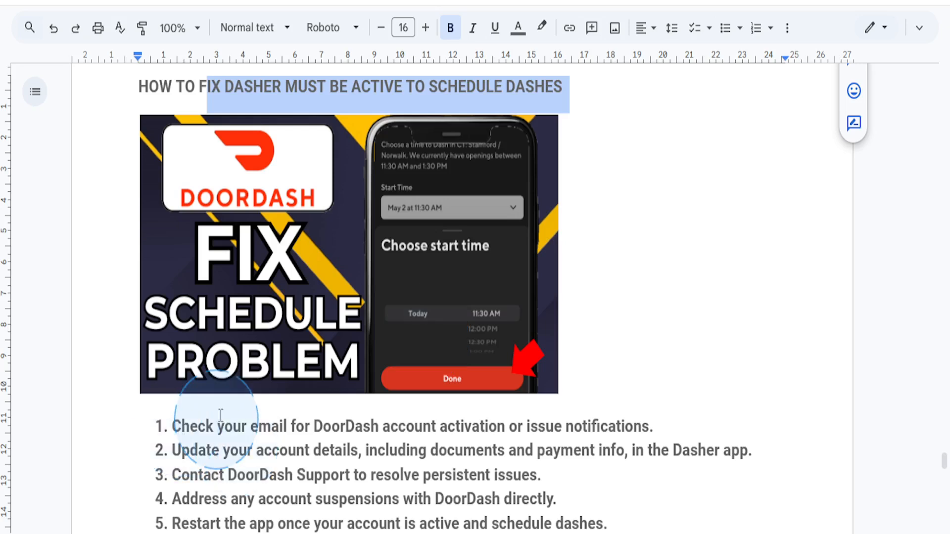
pyautogui.moveTo(308, 214)
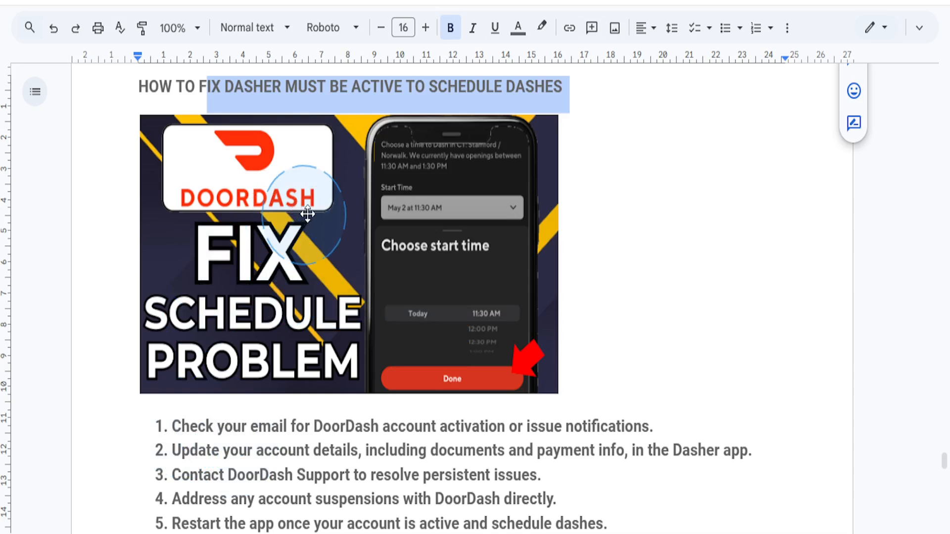
pyautogui.moveTo(356, 273)
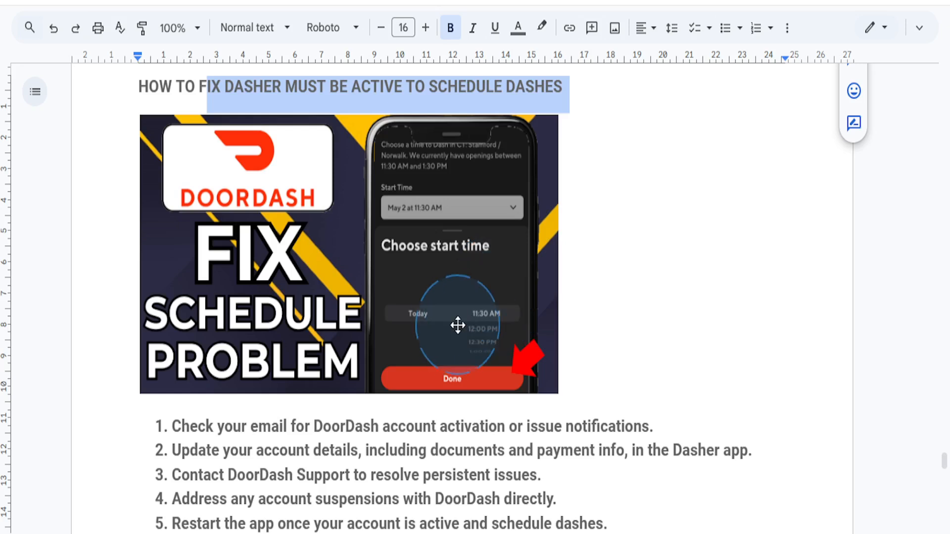
pyautogui.moveTo(445, 340)
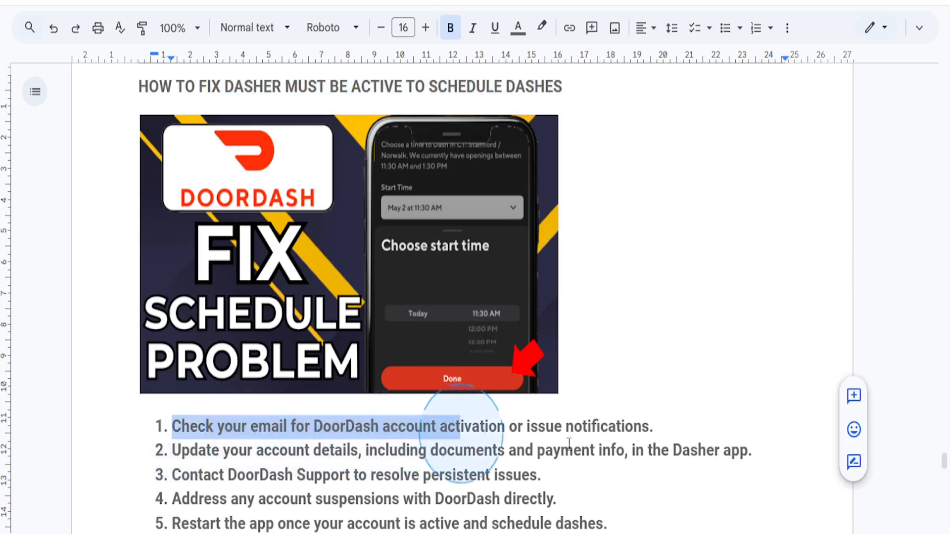
# - Highlight step 1 about checking email for account activation notifications
pyautogui.moveTo(497, 426); pyautogui.dragTo(629, 426)
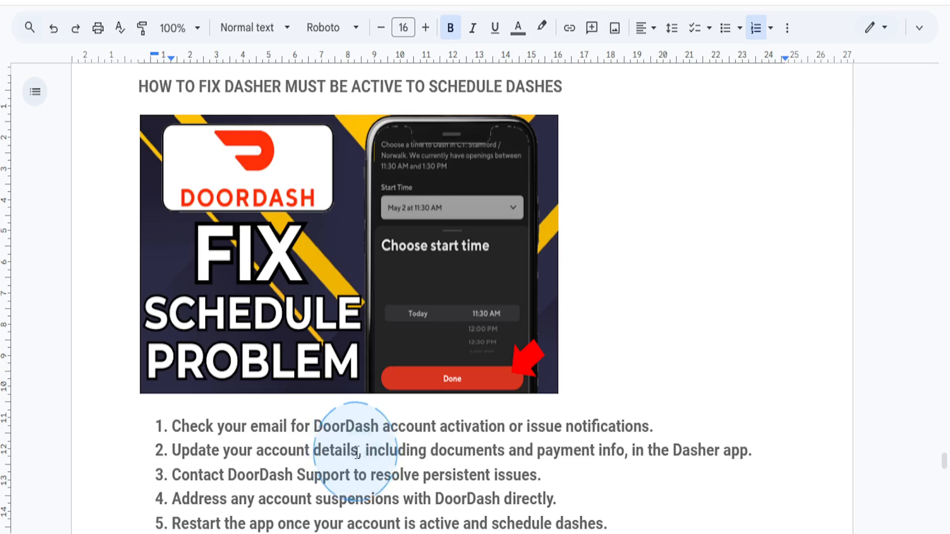
# - Highlight the documents and payment info phrase in step 2, then deselect it
pyautogui.moveTo(362, 450); pyautogui.dragTo(642, 450)
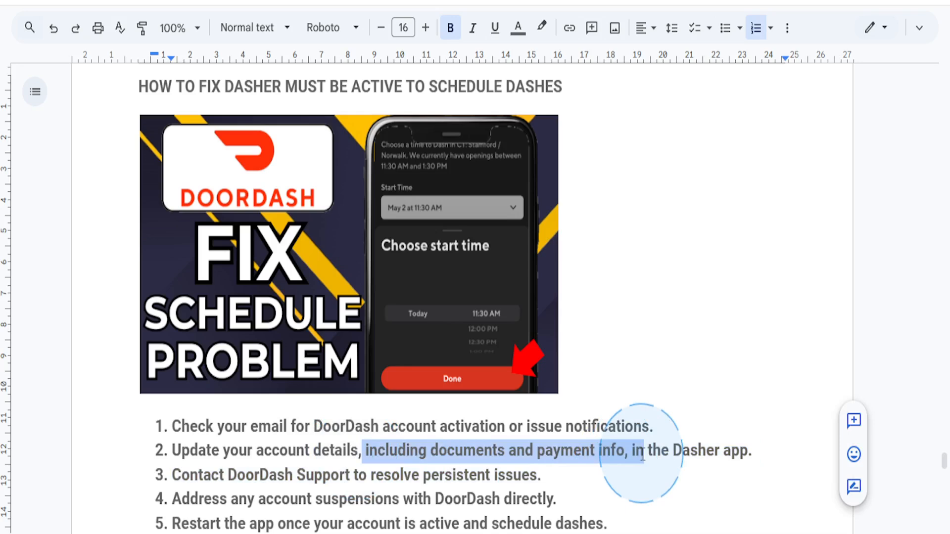
pyautogui.click(751, 451)
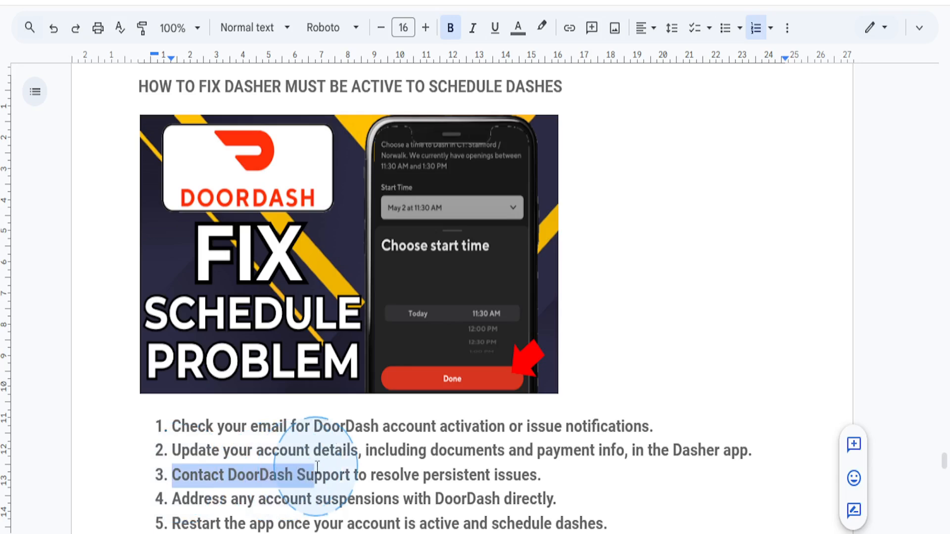
# - Highlight steps 3 and 4 on contacting support and suspensions, then deselect
pyautogui.moveTo(315, 475); pyautogui.dragTo(445, 476)
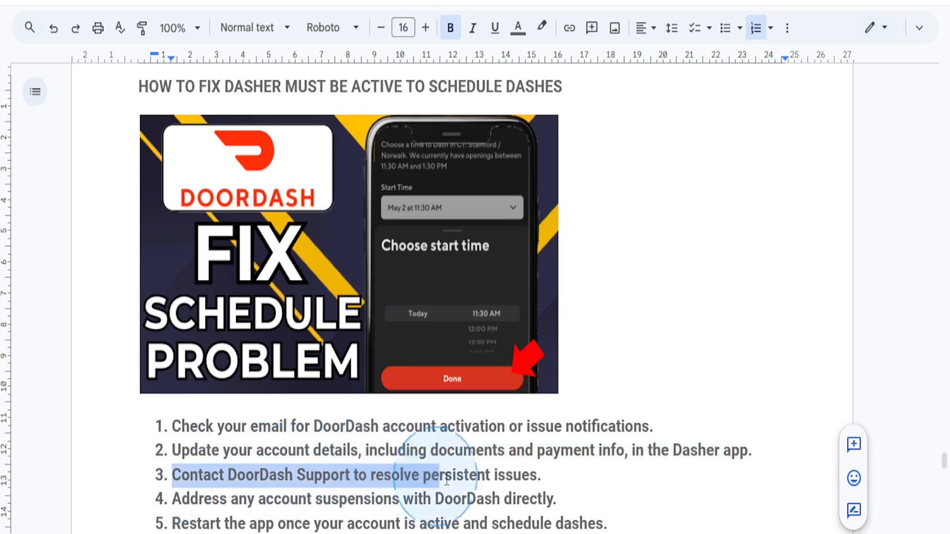
pyautogui.moveTo(445, 482); pyautogui.dragTo(556, 490)
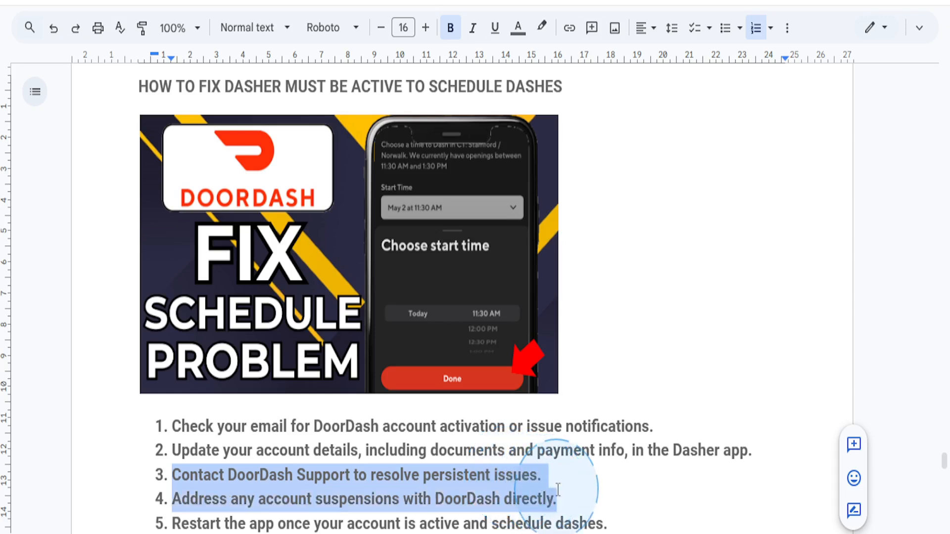
pyautogui.click(570, 486)
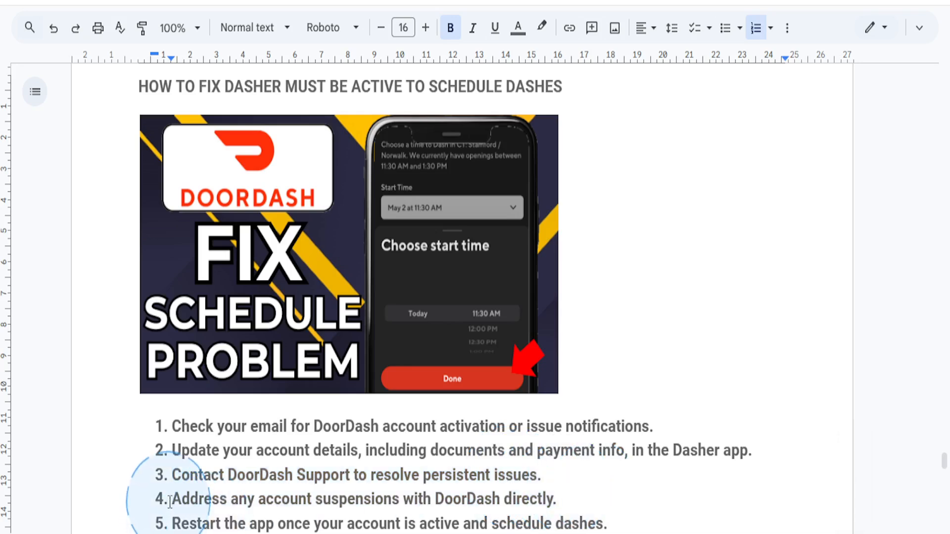
# - Highlight 'account suspensions with DoorDash' in step 4 and scroll to step 5
pyautogui.moveTo(172, 500); pyautogui.dragTo(368, 499)
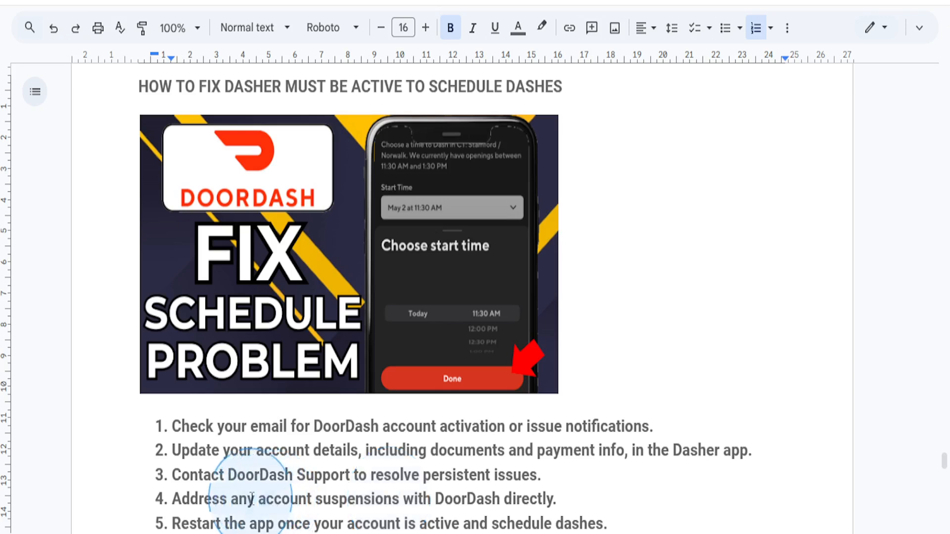
pyautogui.moveTo(247, 499); pyautogui.dragTo(447, 498)
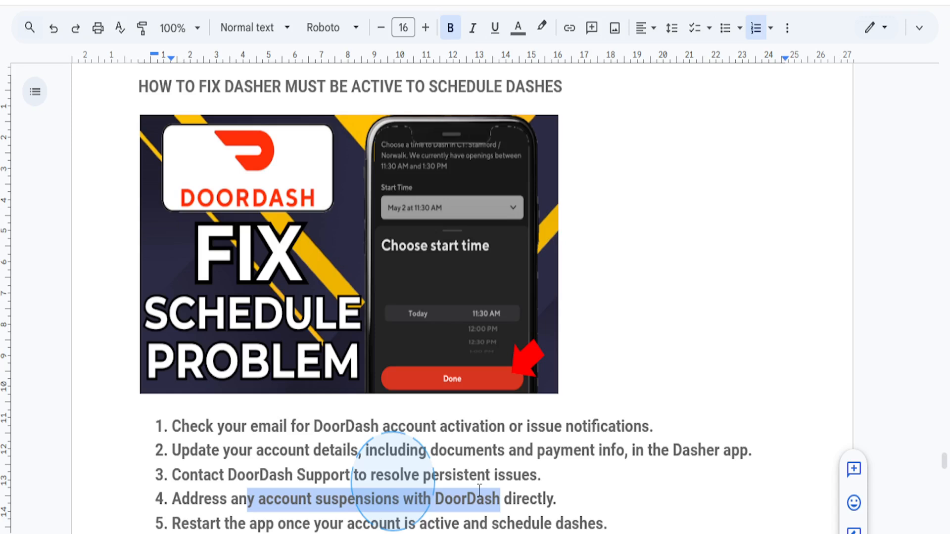
pyautogui.scroll(-3)
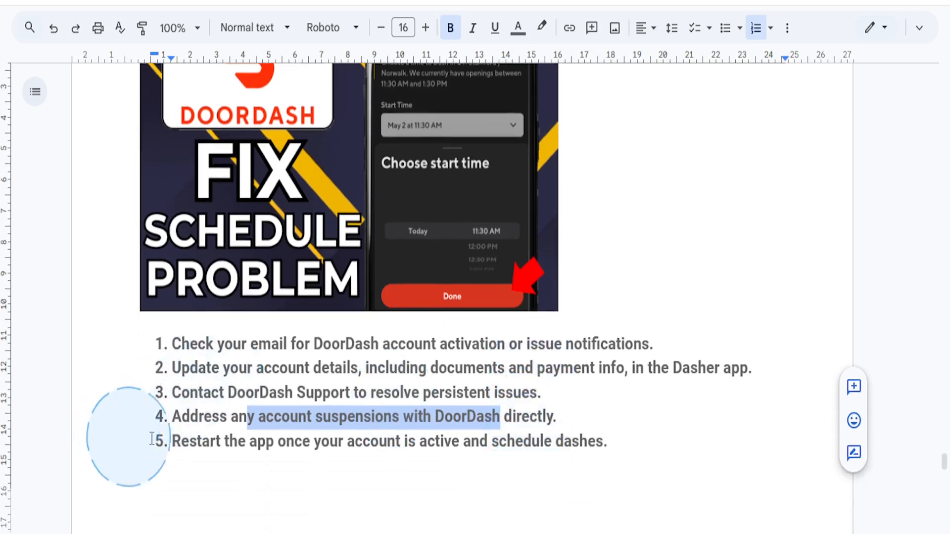